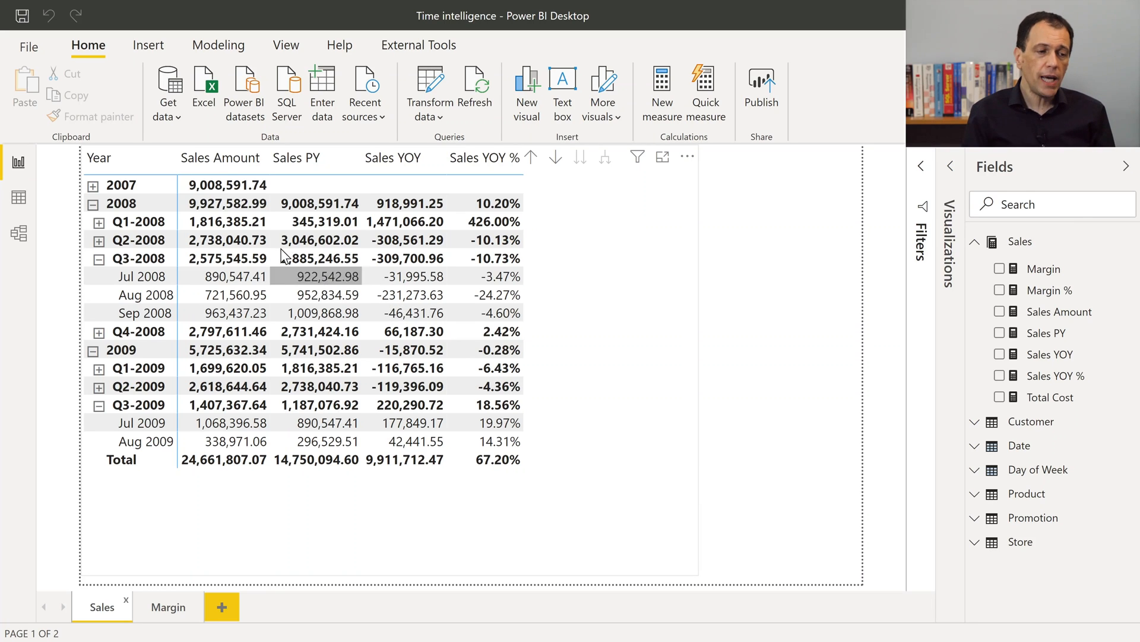
mouse_move(234, 184)
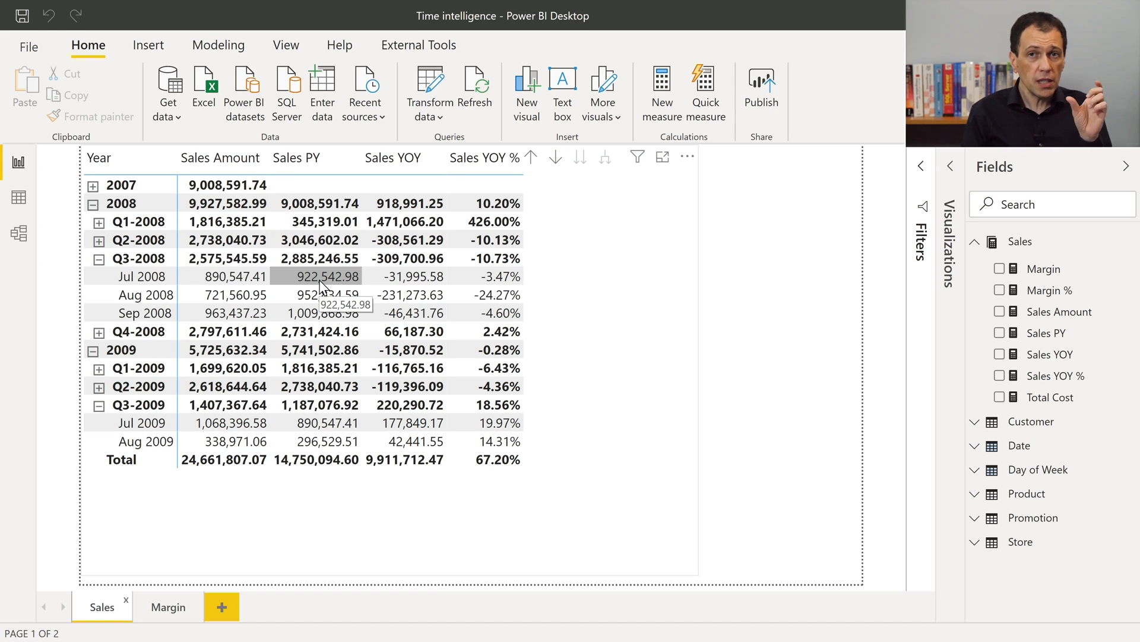
mouse_move(406, 275)
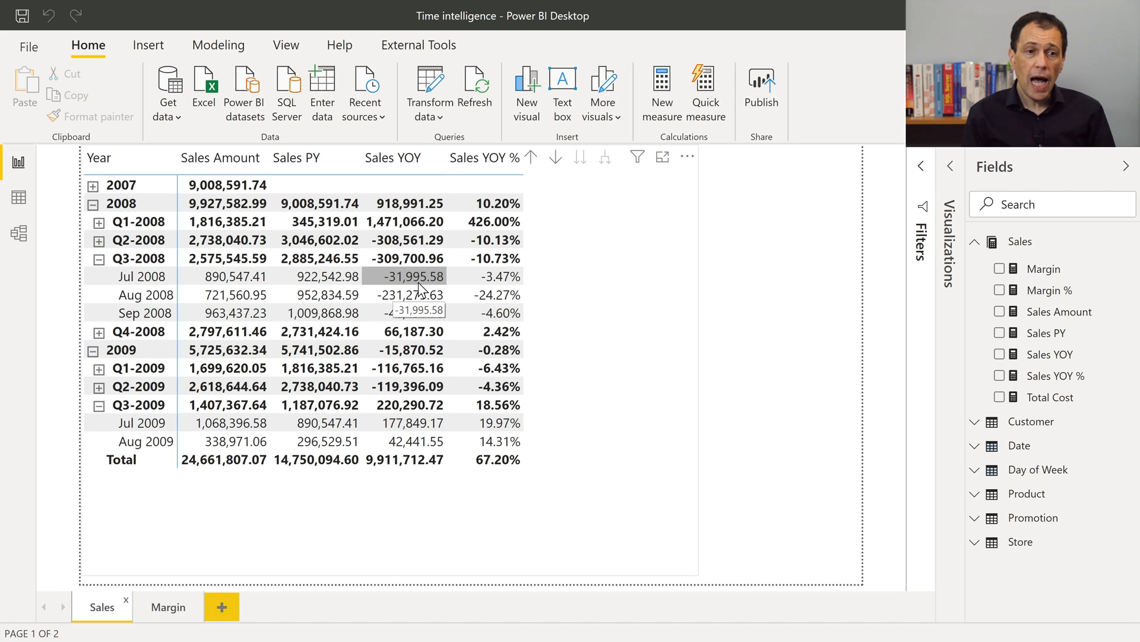
mouse_move(701, 295)
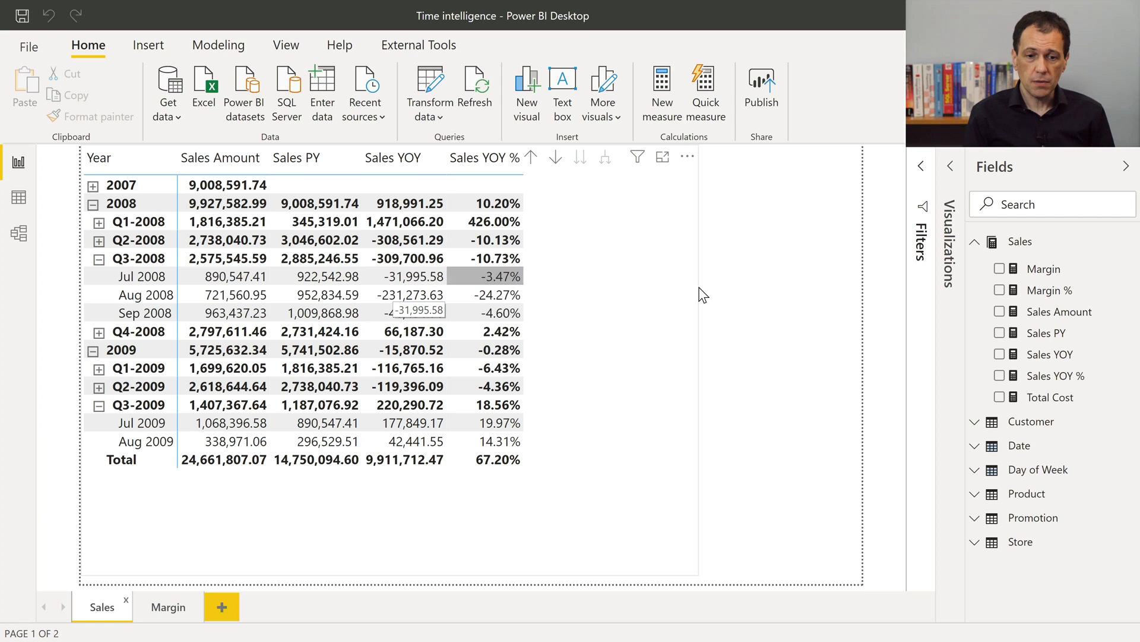
mouse_move(1046, 354)
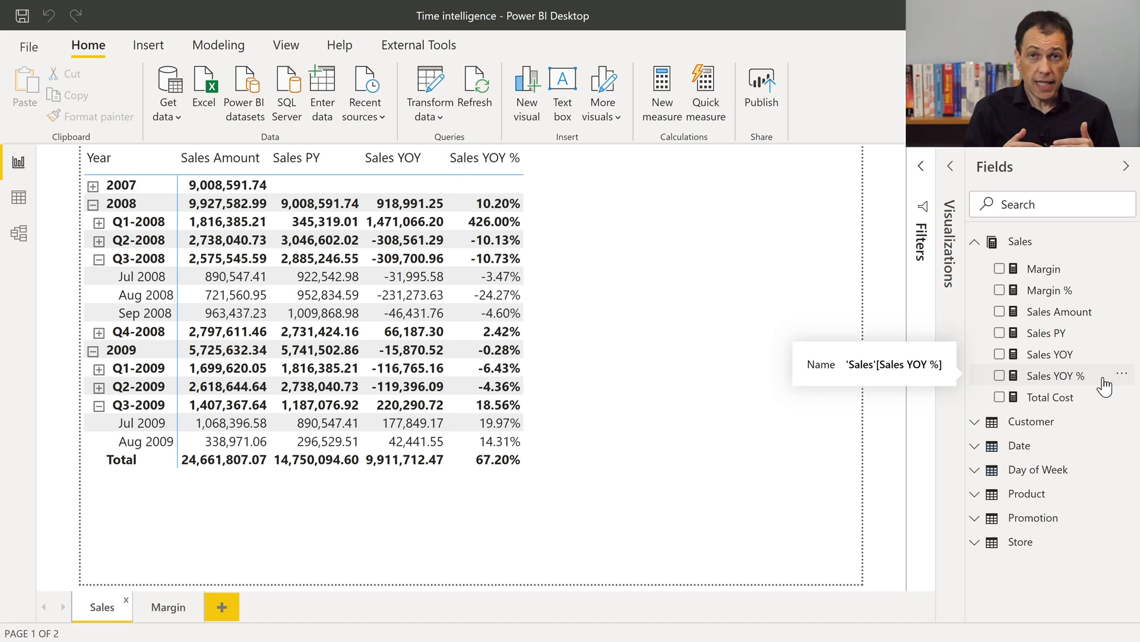
mouse_move(663, 498)
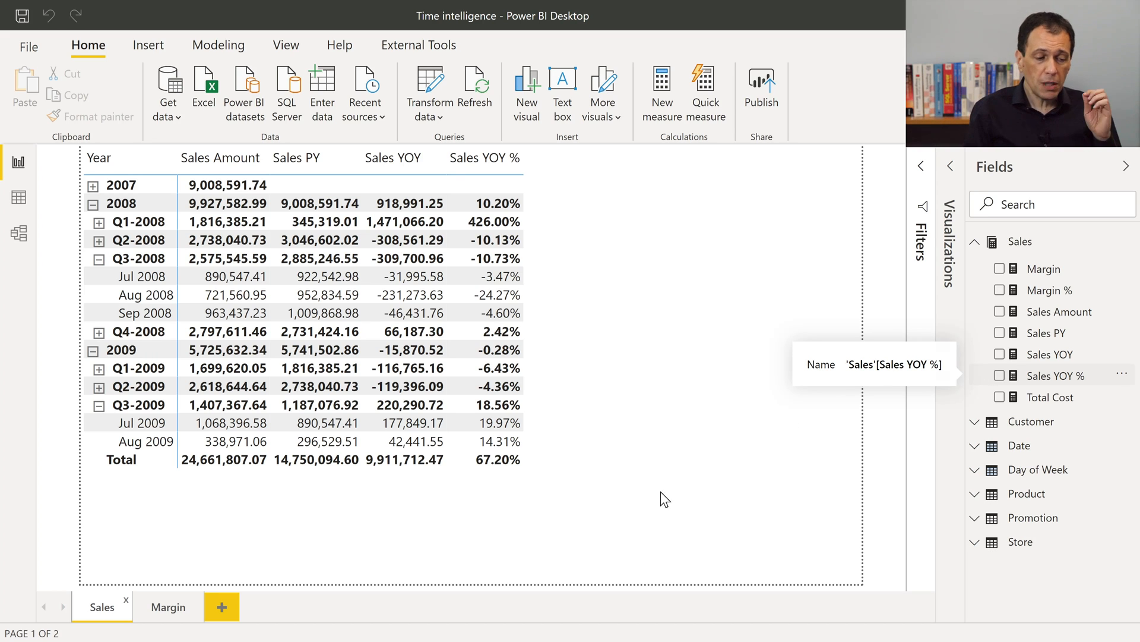
Switch from the Sales page to the Margin report page.
click(167, 606)
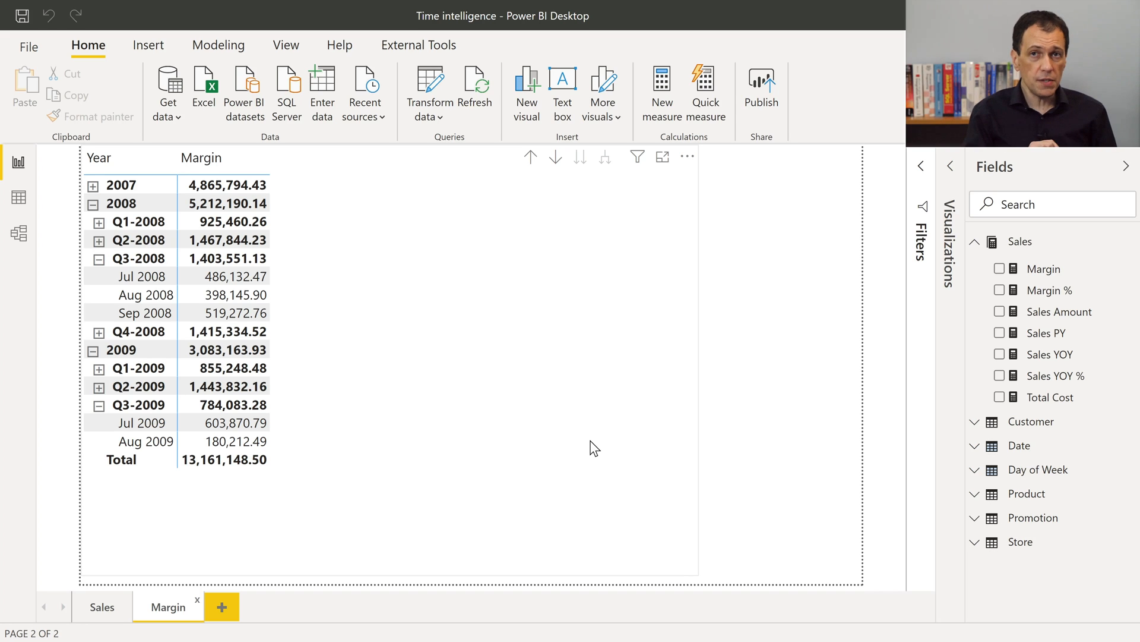
mouse_move(1080, 333)
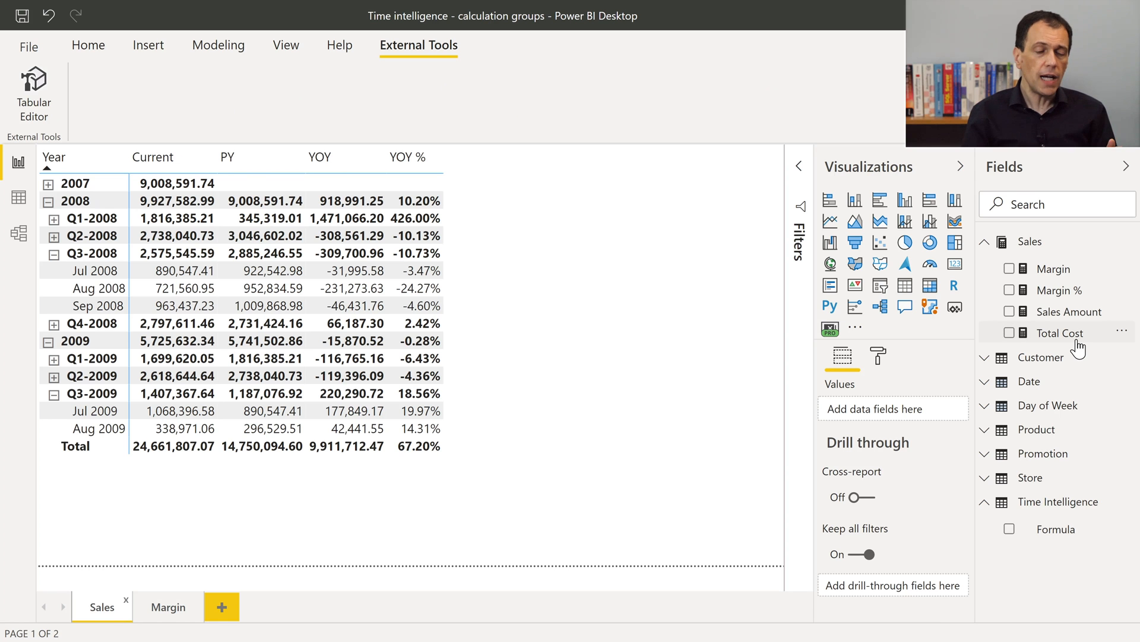
mouse_move(1060, 332)
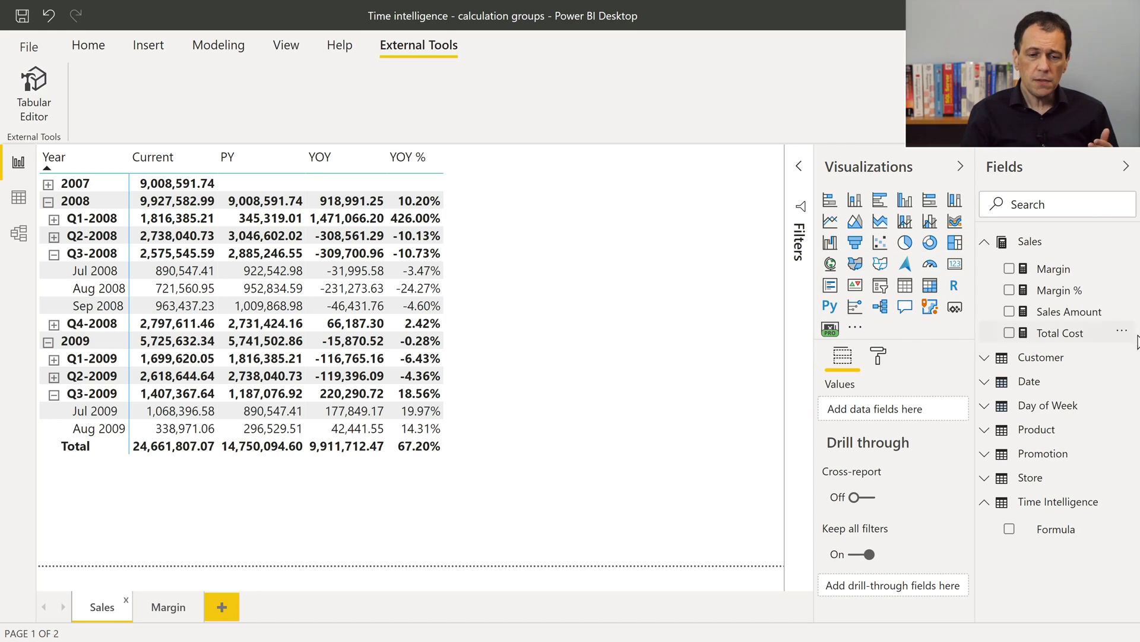
mouse_move(1068, 312)
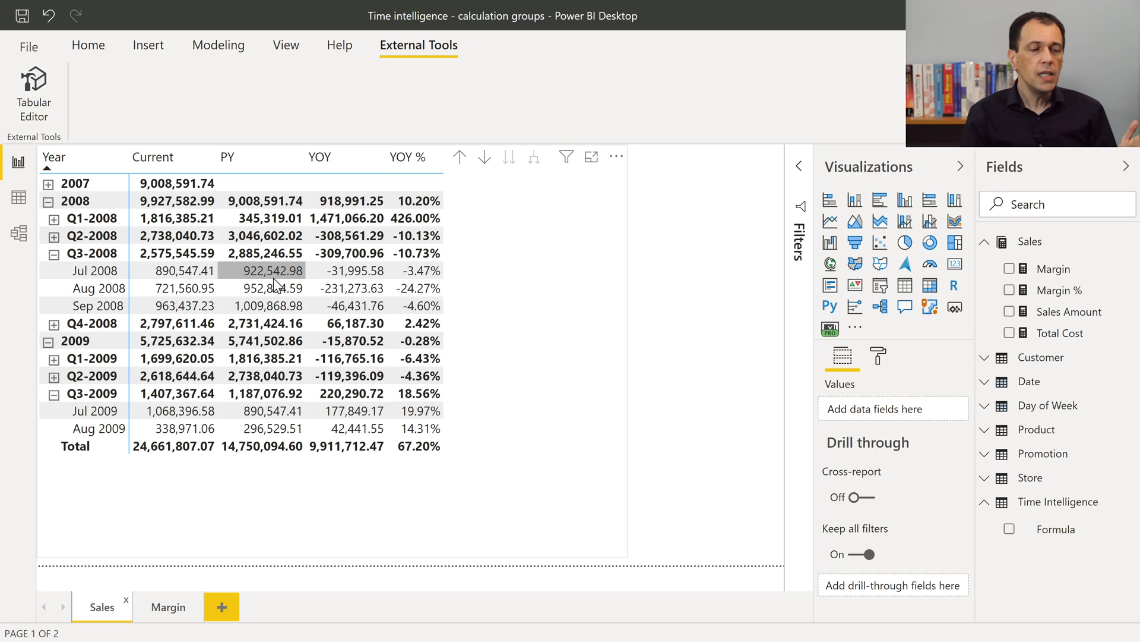
mouse_move(274, 281)
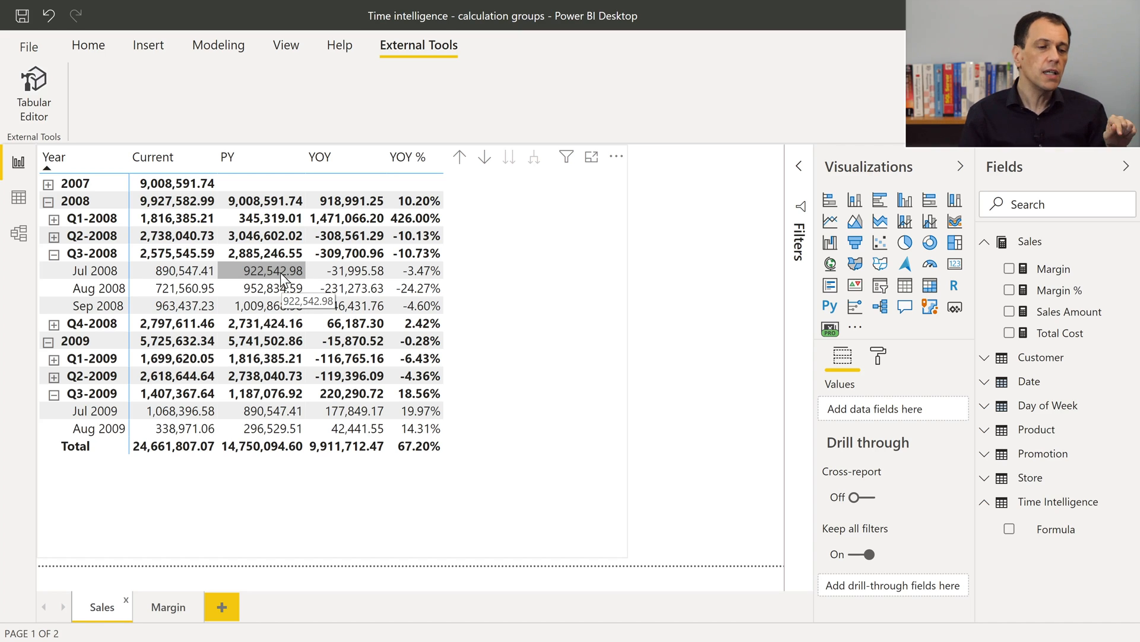
mouse_move(349, 269)
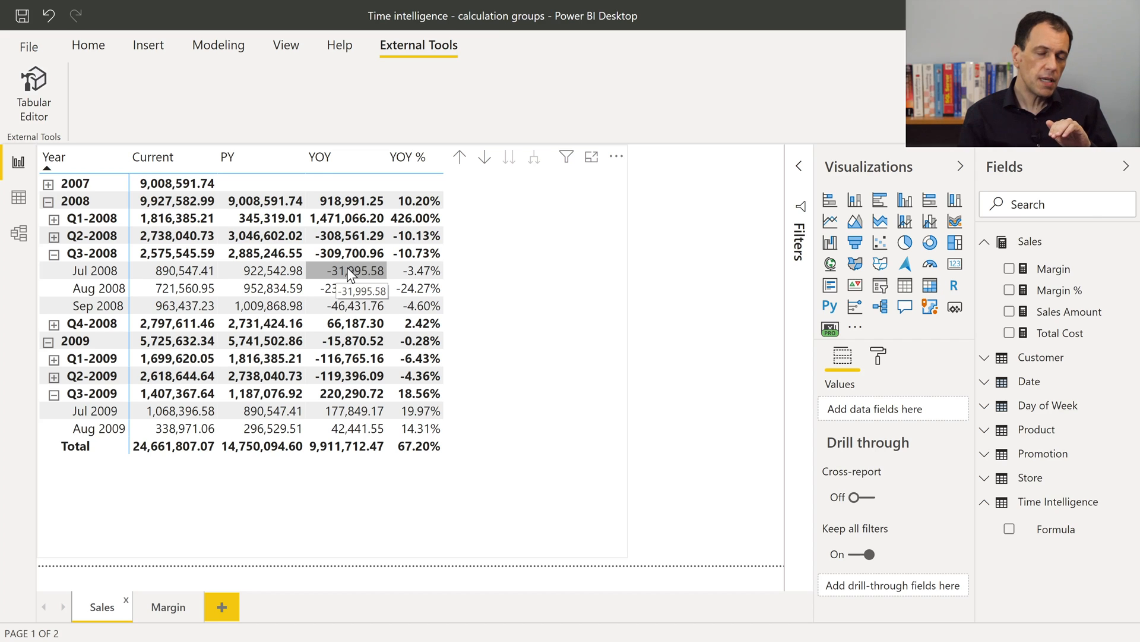
mouse_move(484, 276)
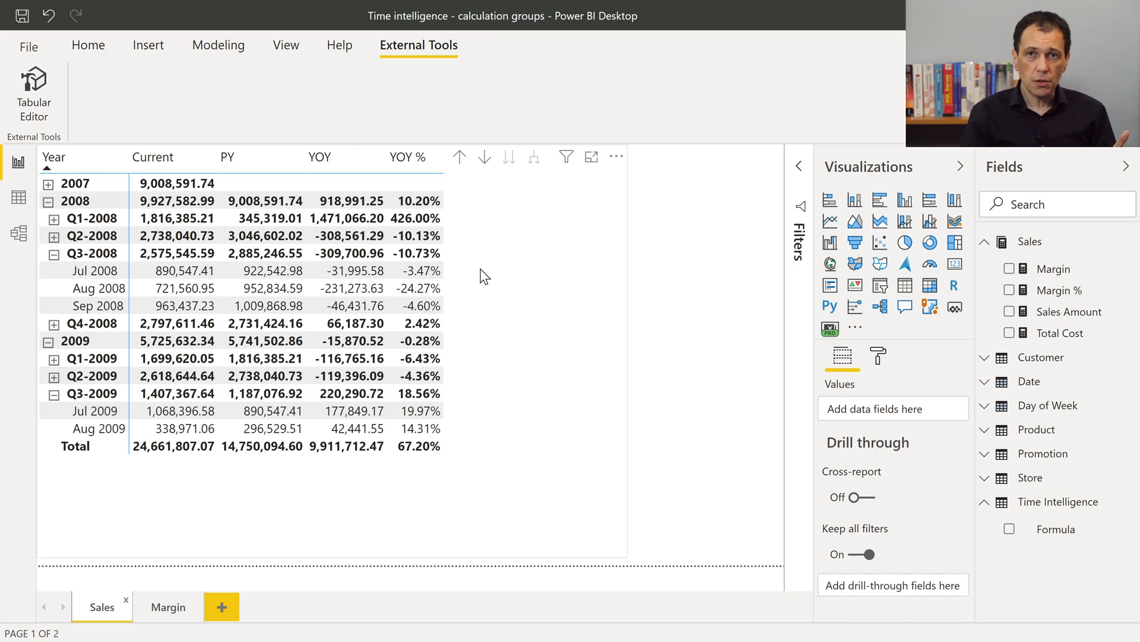
mouse_move(1103, 509)
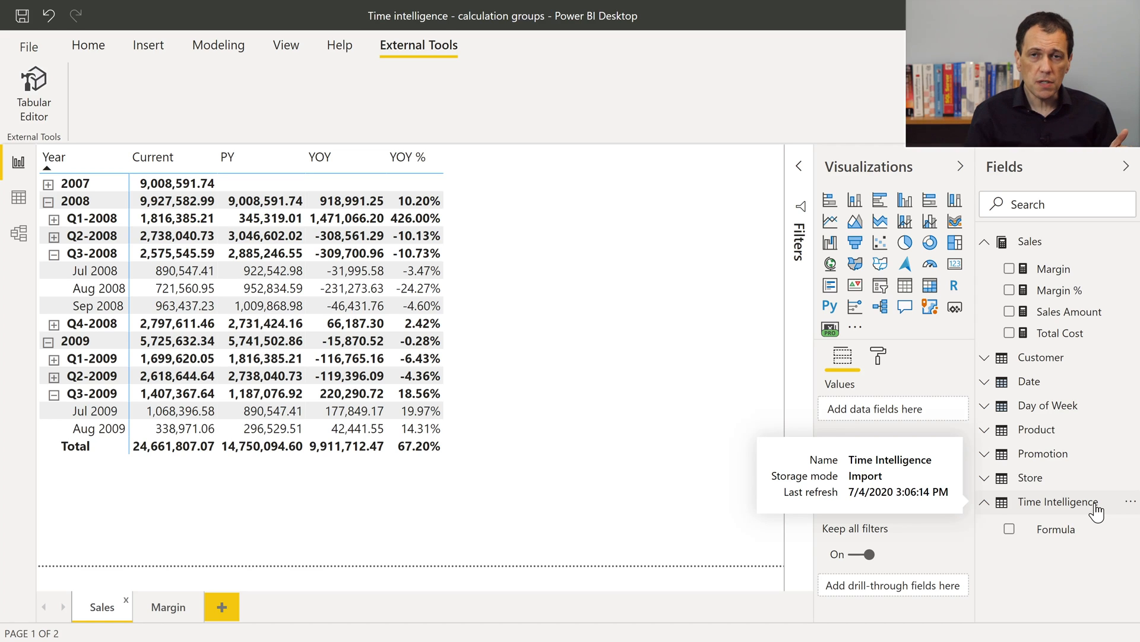
mouse_move(1058, 529)
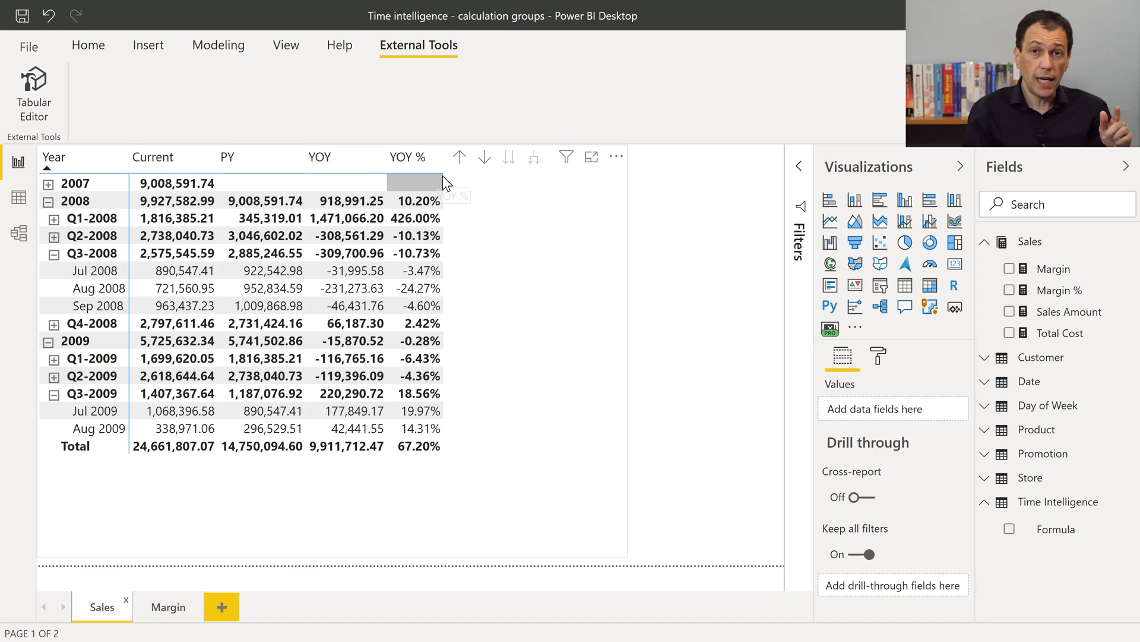
mouse_move(481, 211)
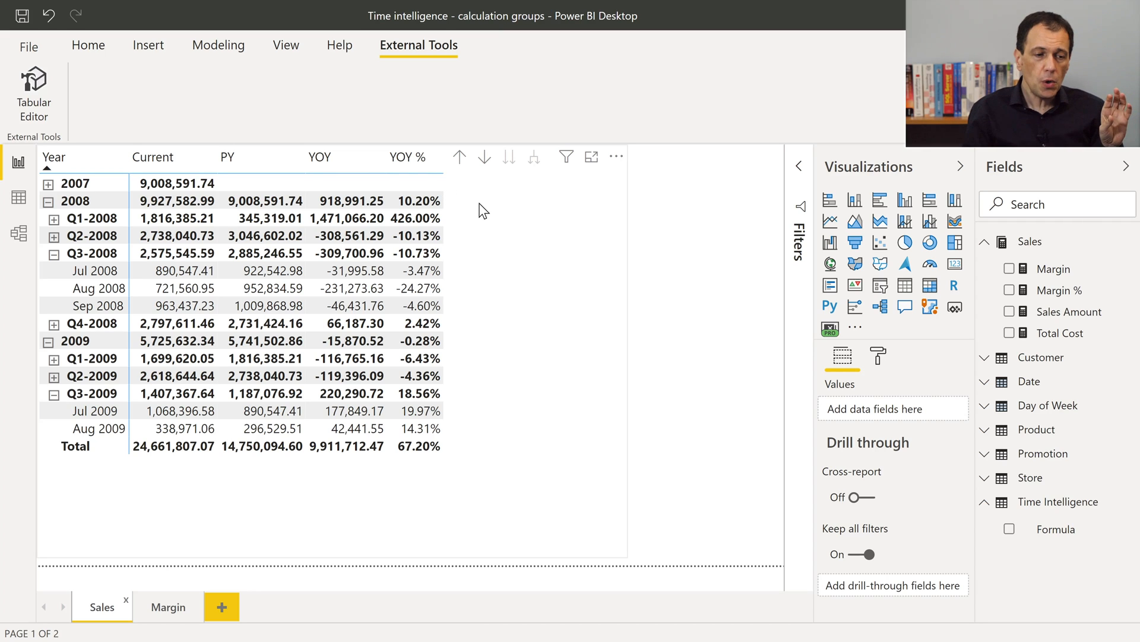
mouse_move(495, 234)
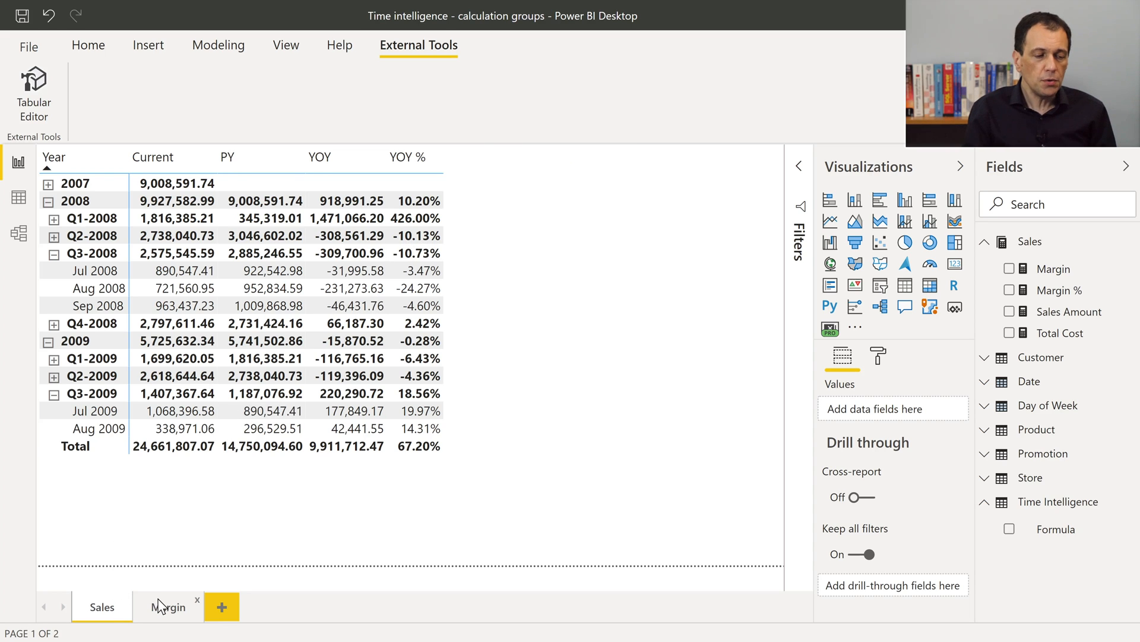
Show the Margin page with its Current, PY, YOY and YOY % matrix.
click(168, 606)
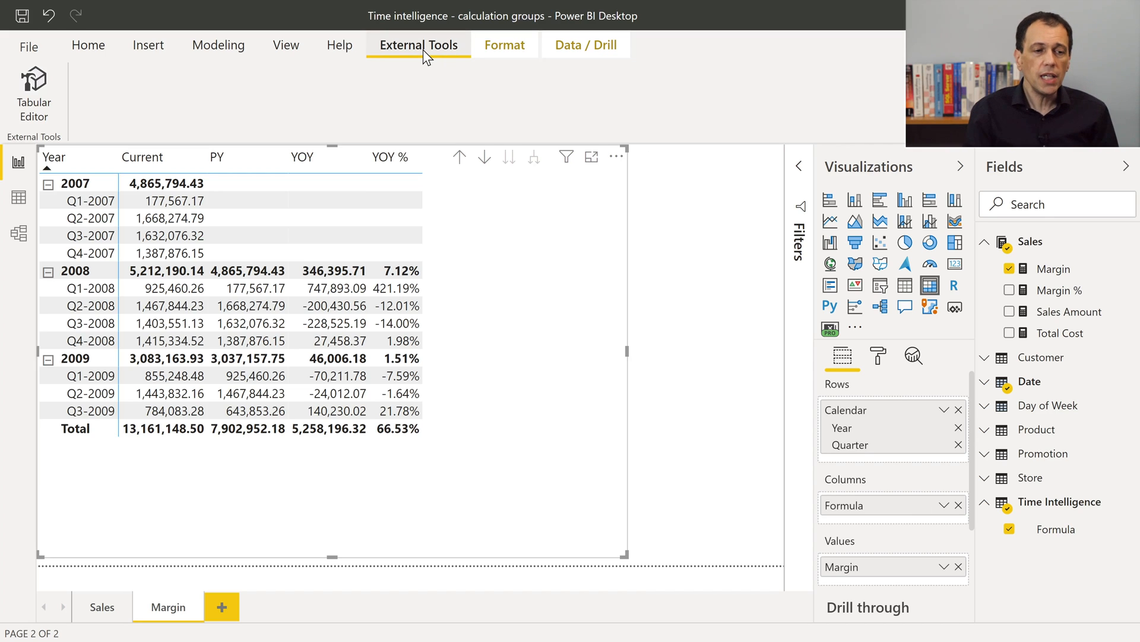
mouse_move(48, 92)
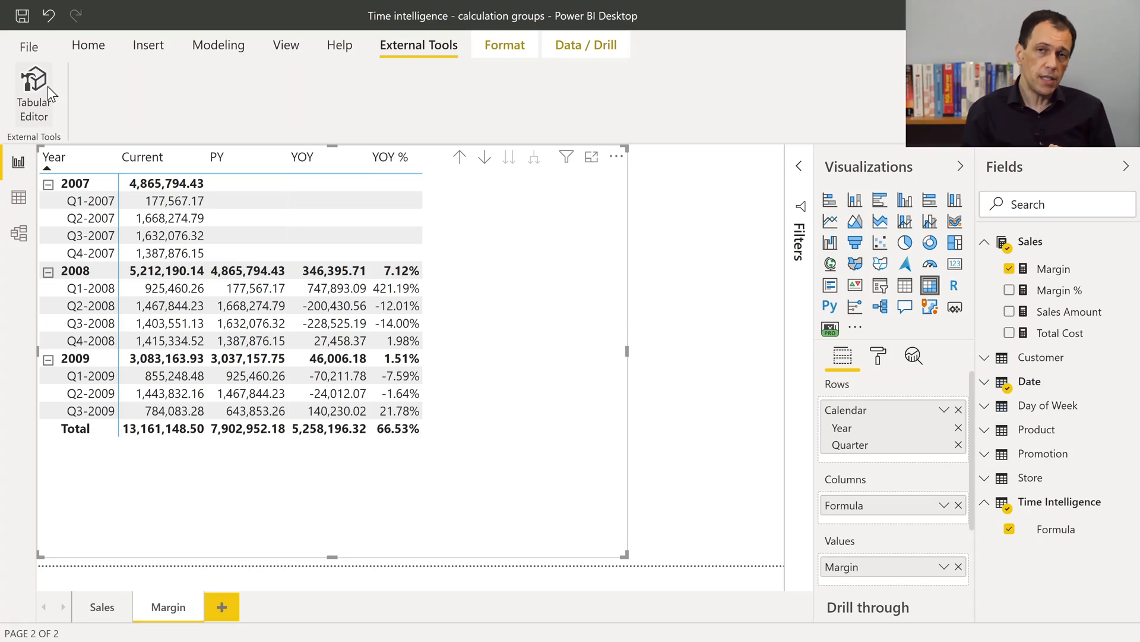
Launch Tabular Editor on the report's model and dismiss the experimental-features warning.
click(34, 83)
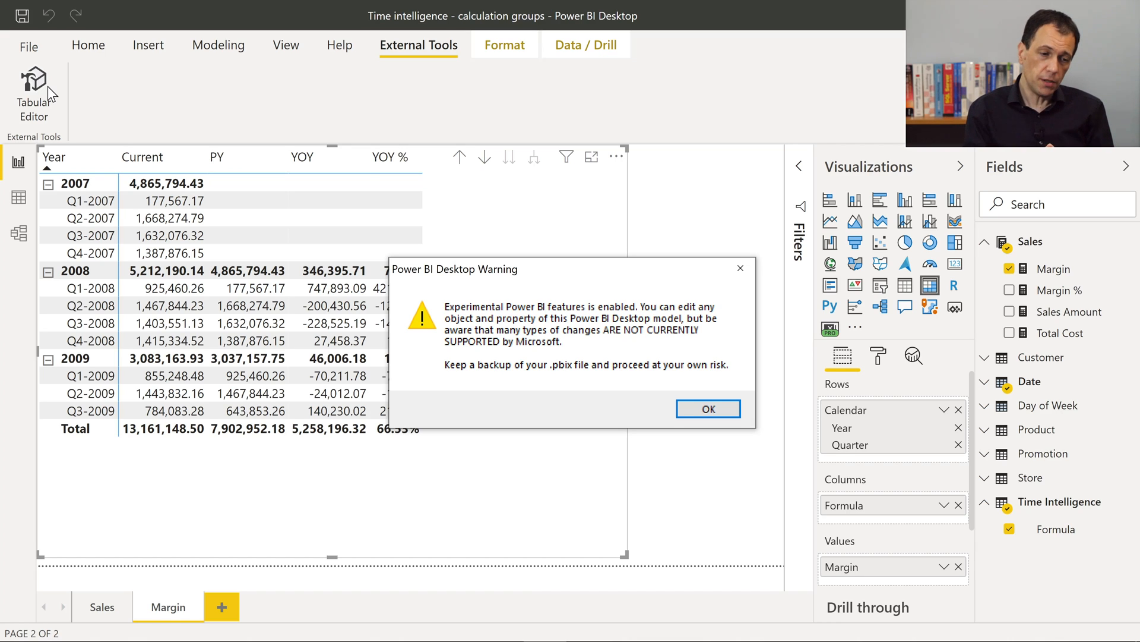
mouse_move(233, 153)
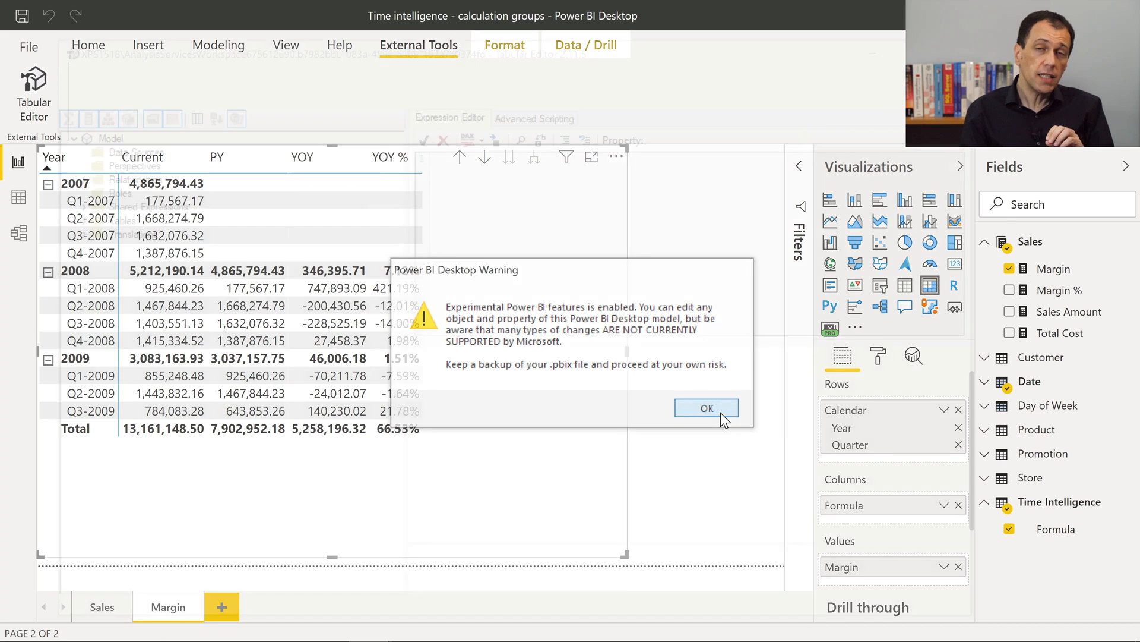
click(706, 408)
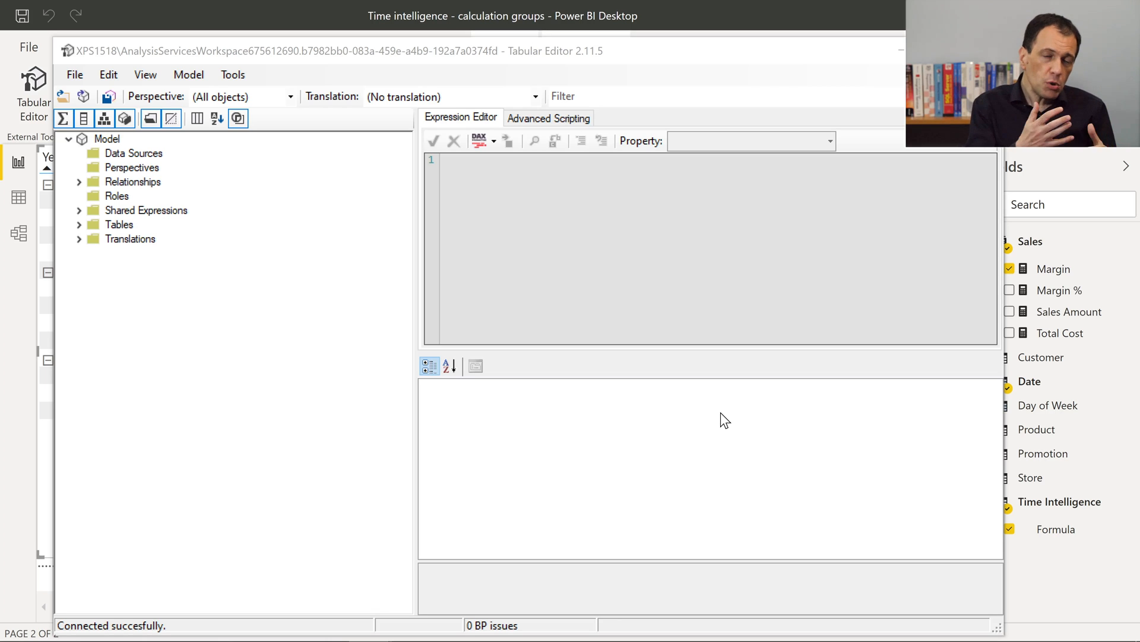
mouse_move(396, 352)
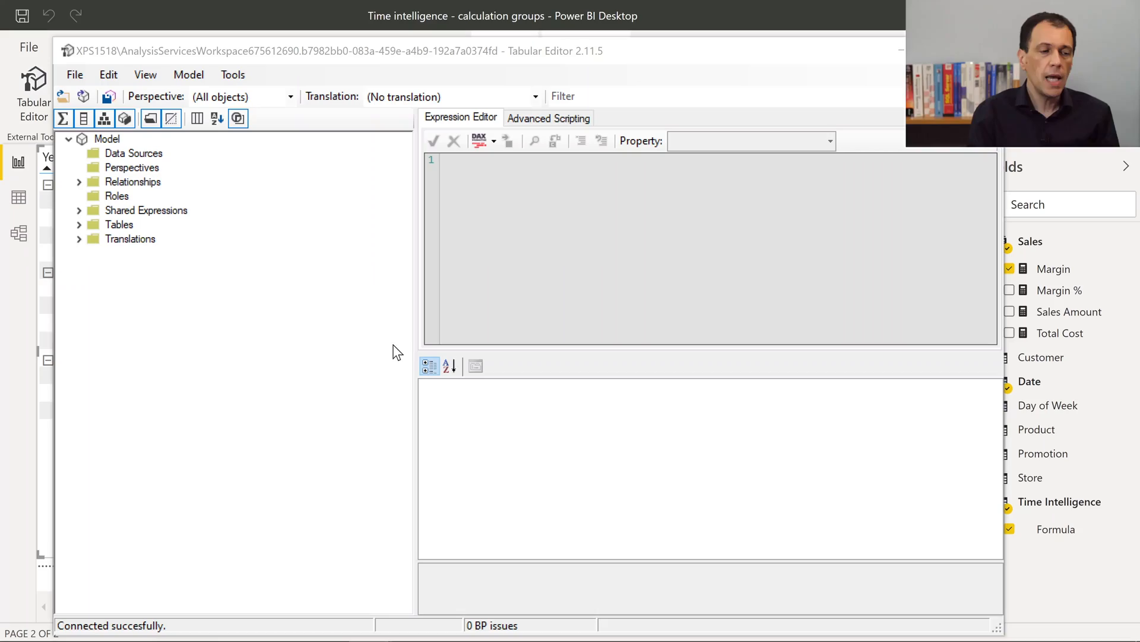
Expand the model's Tables and briefly review the Sales table's measures and columns.
click(78, 225)
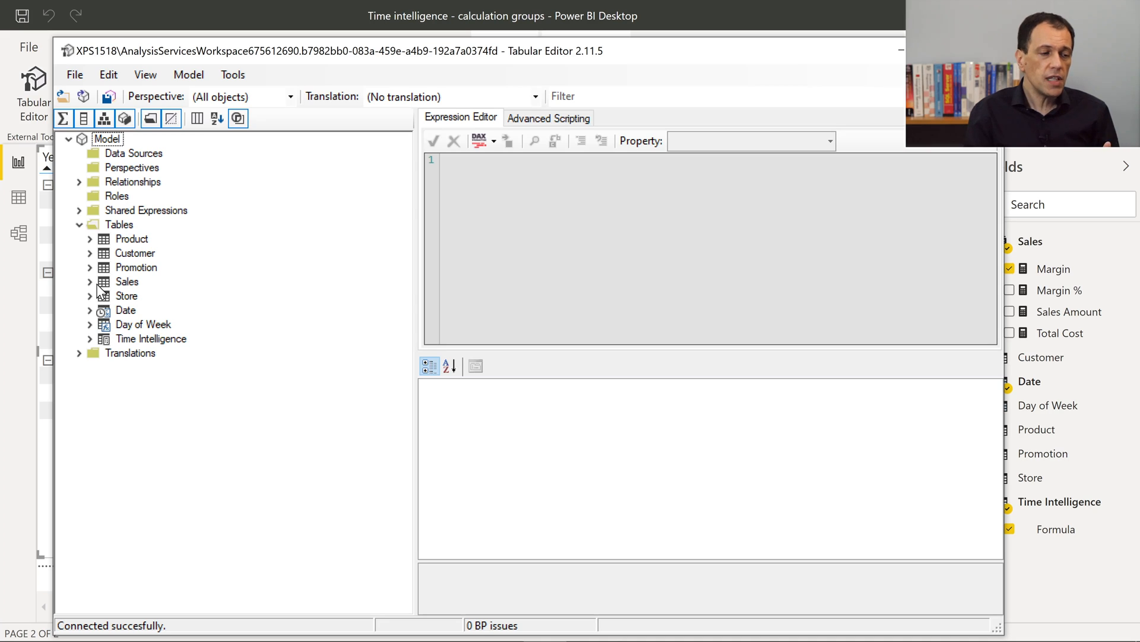
click(90, 281)
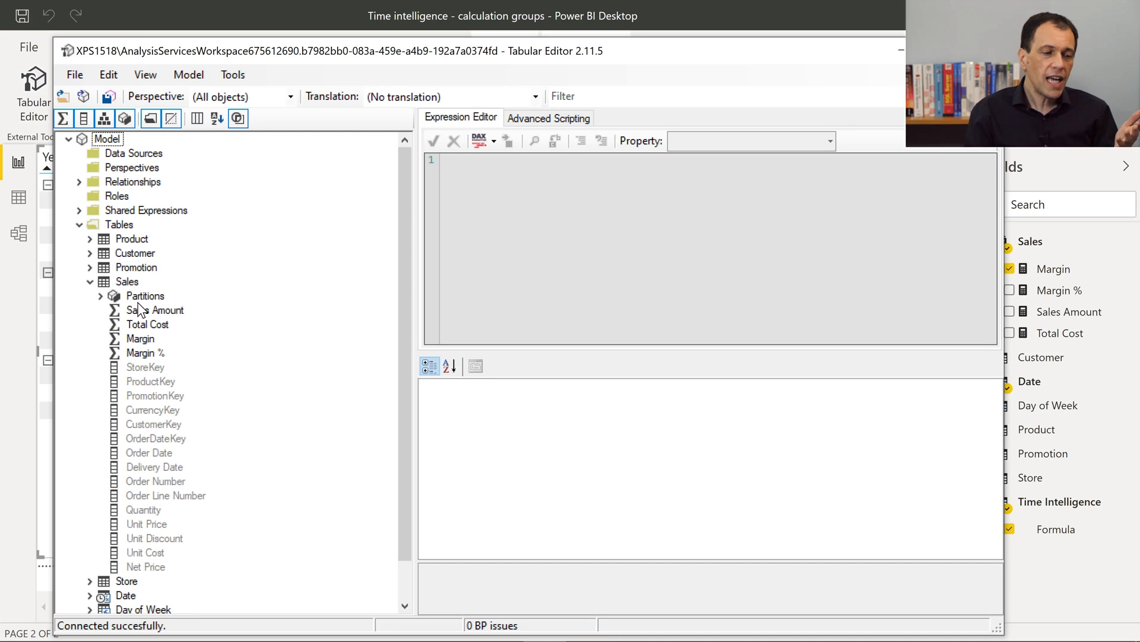
mouse_move(162, 393)
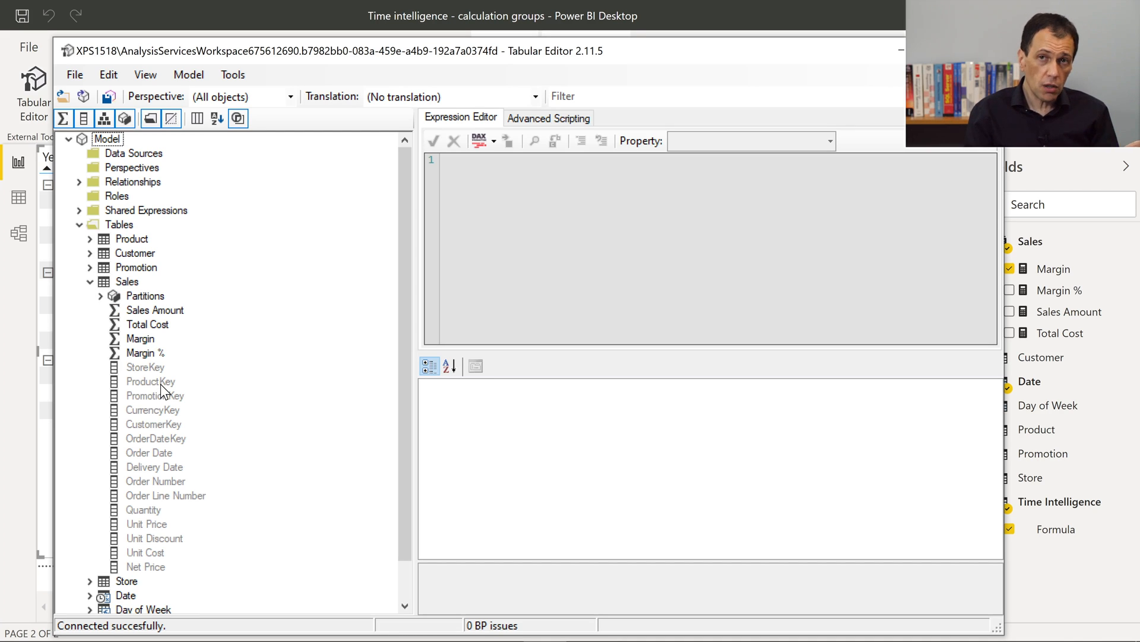
click(90, 282)
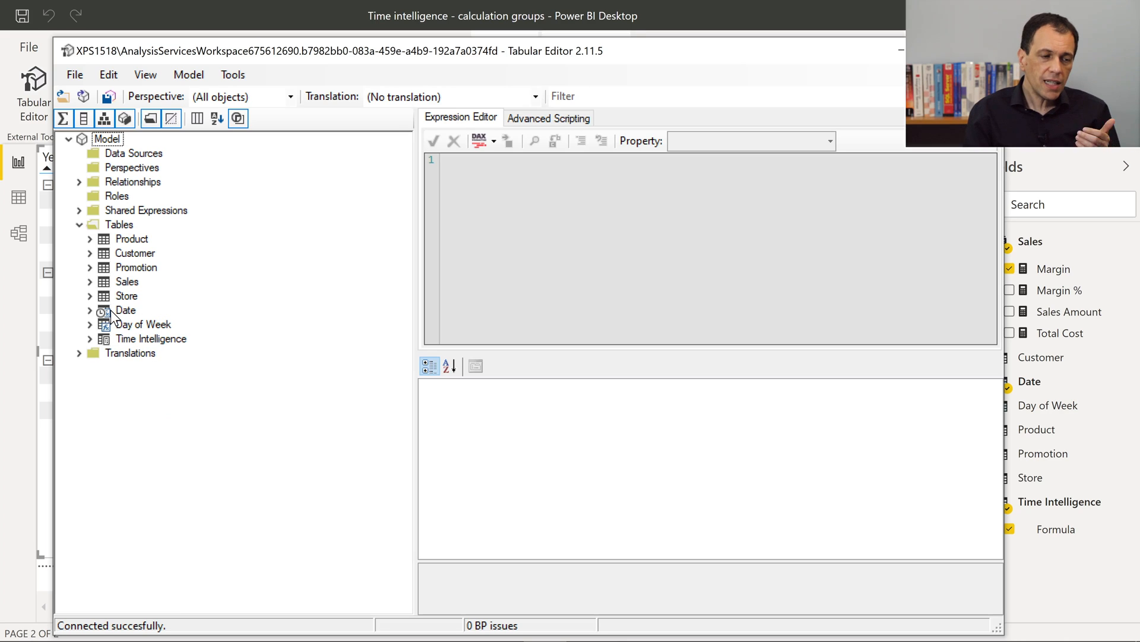
Expand the Time Intelligence calculation items and inspect the Current and PY (DATEADD) expressions.
click(89, 338)
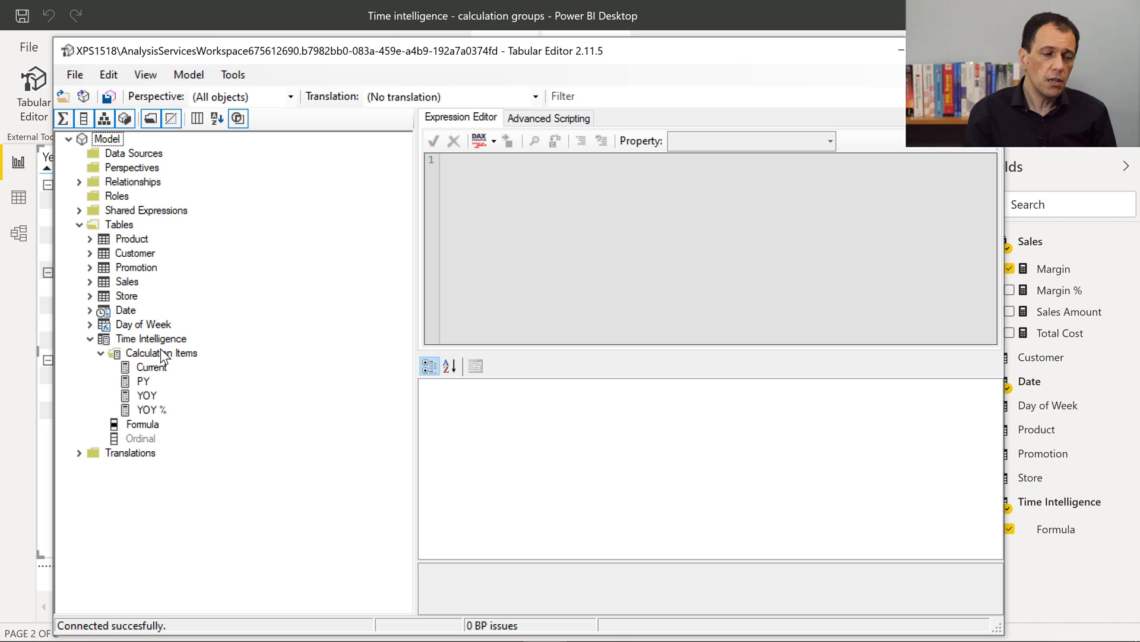
click(152, 367)
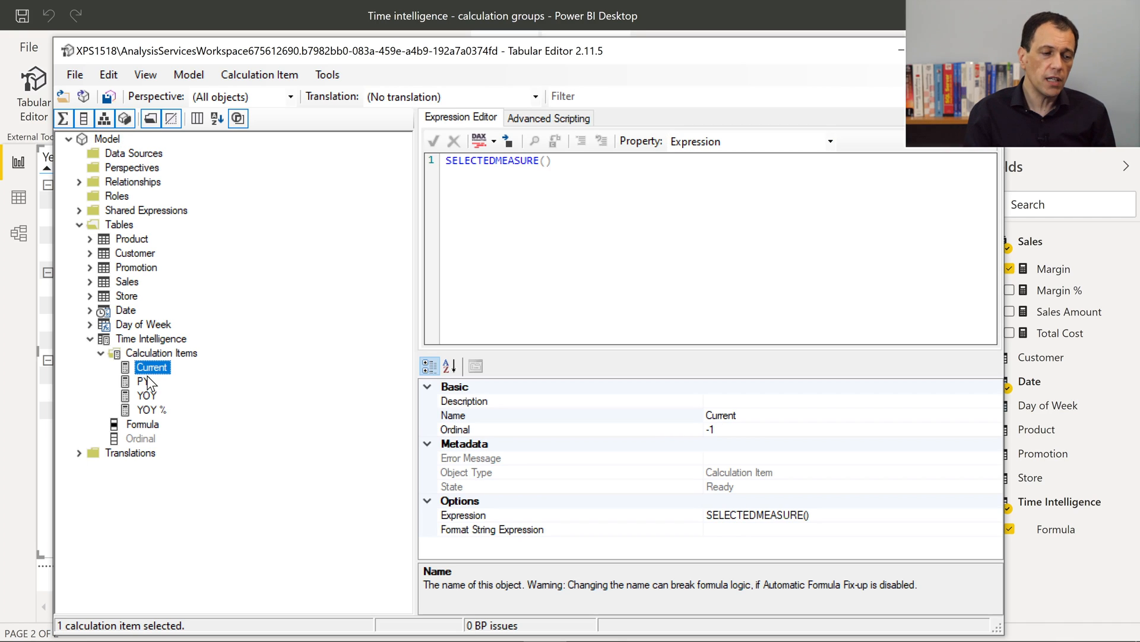
click(143, 380)
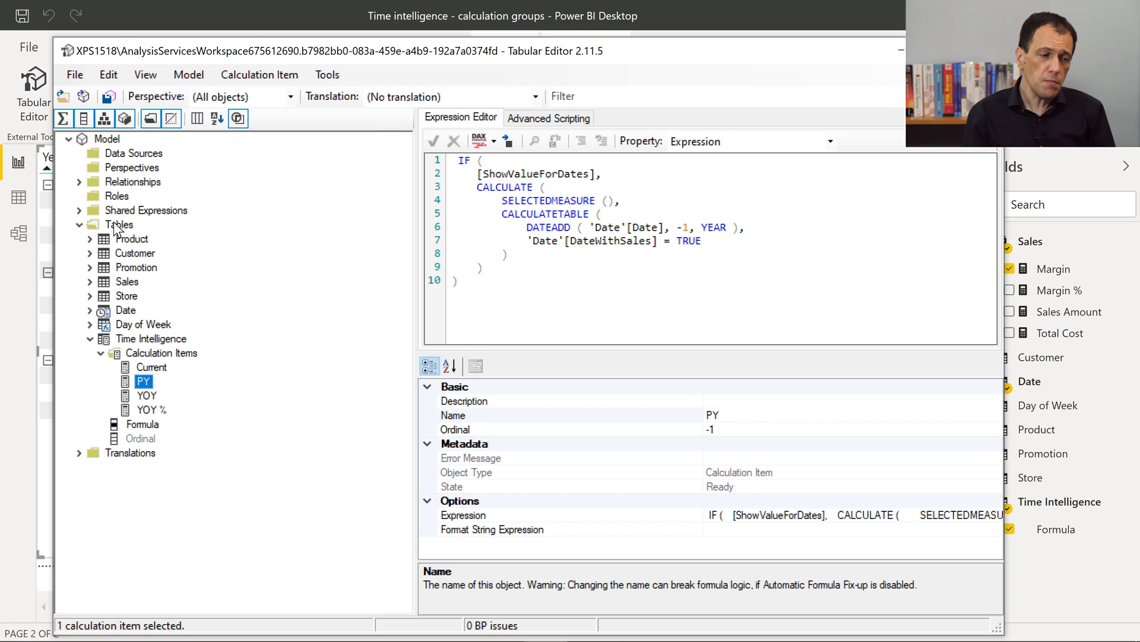
Show the Tables folder's Create New options, including Calculated Table and Calculation Group.
right_click(119, 225)
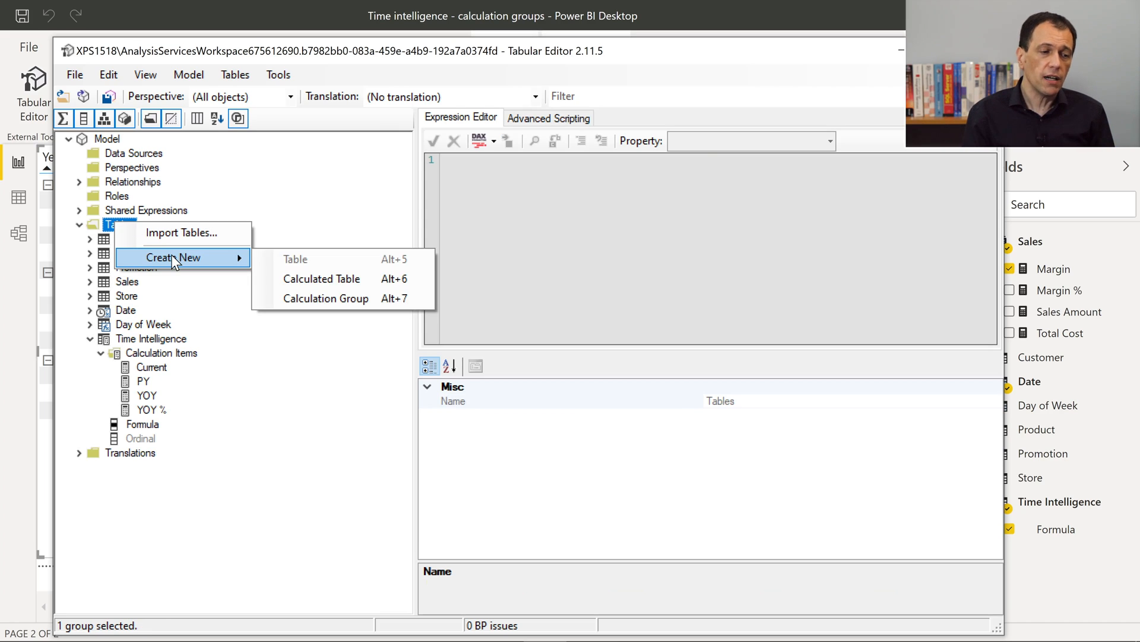
mouse_move(326, 298)
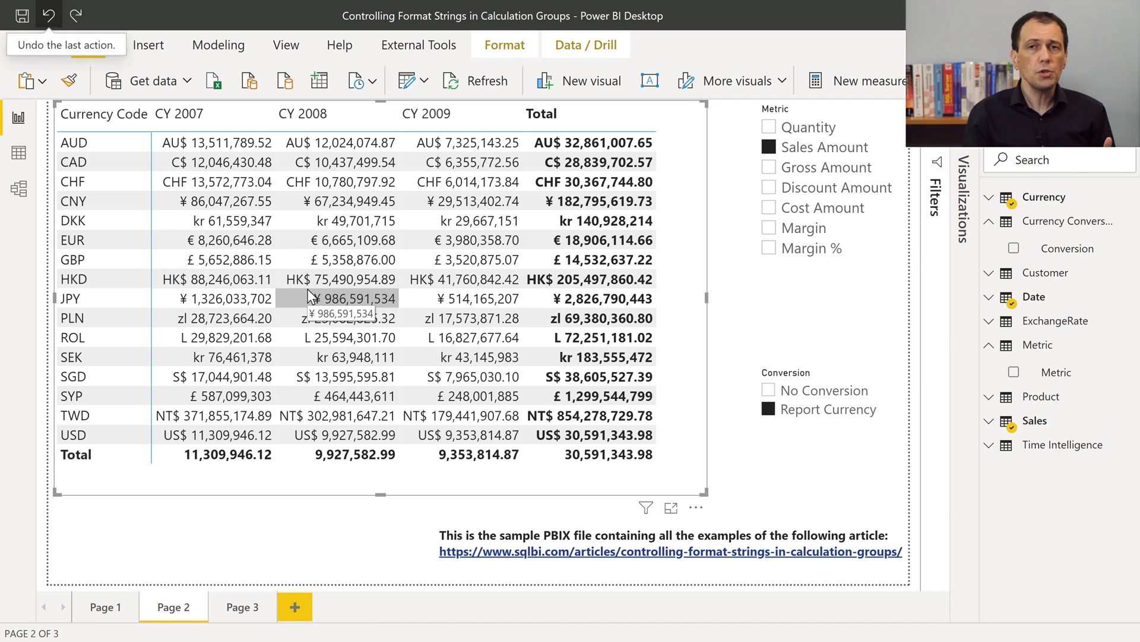
mouse_move(602, 319)
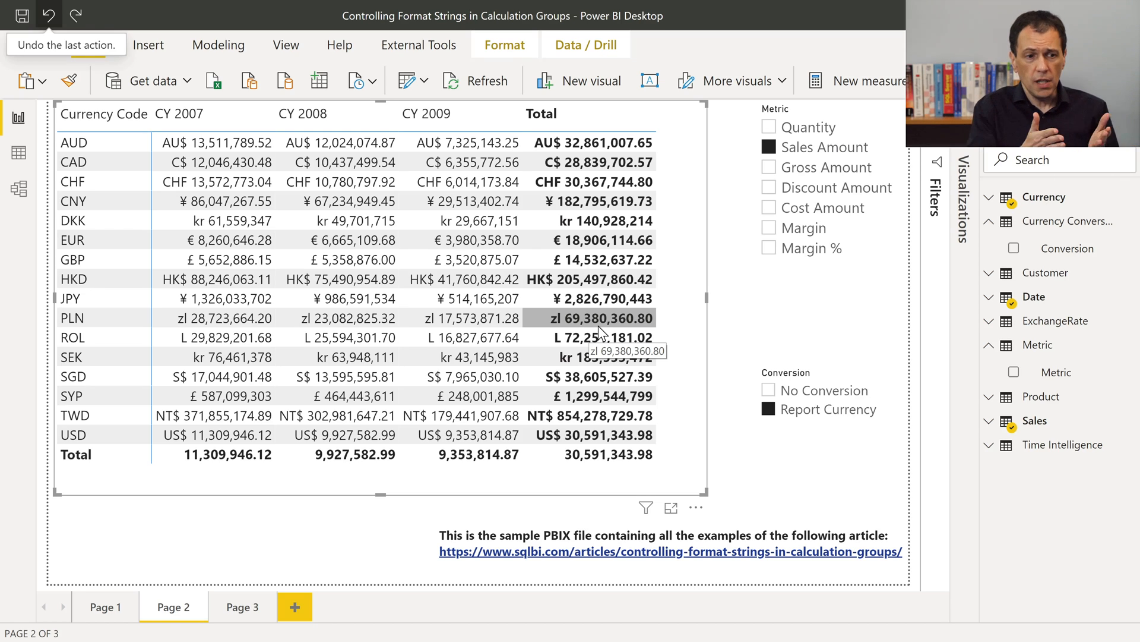
mouse_move(431, 262)
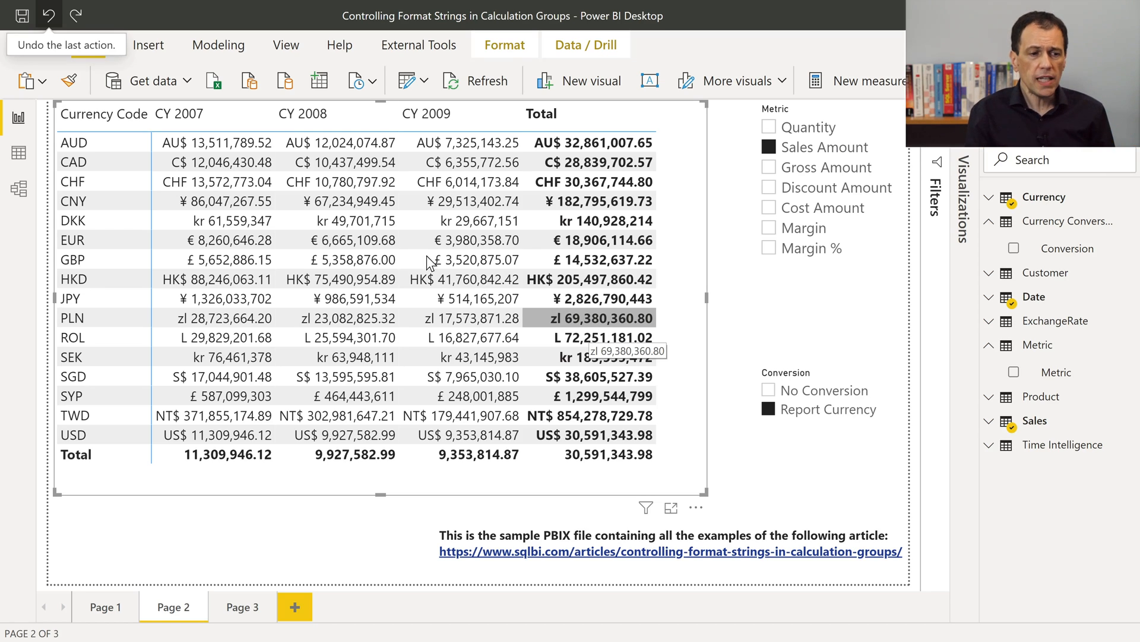